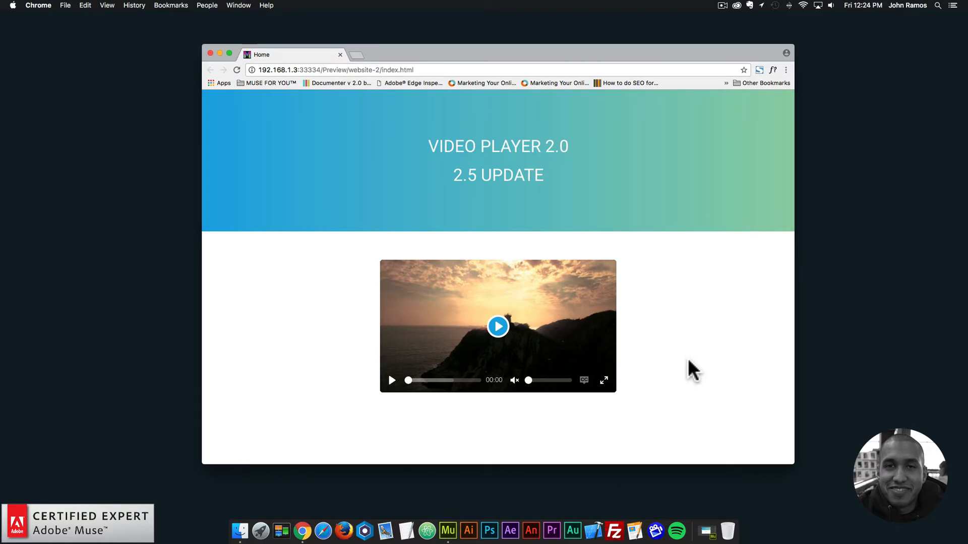
pyautogui.moveTo(503, 371)
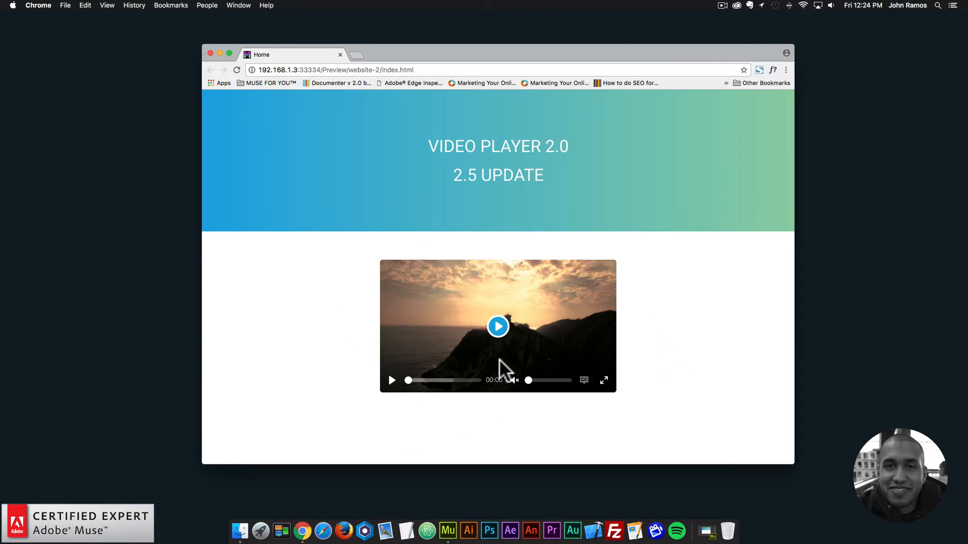
# Step: Play the preview video in Chrome and hover the fullscreen control
pyautogui.click(497, 327)
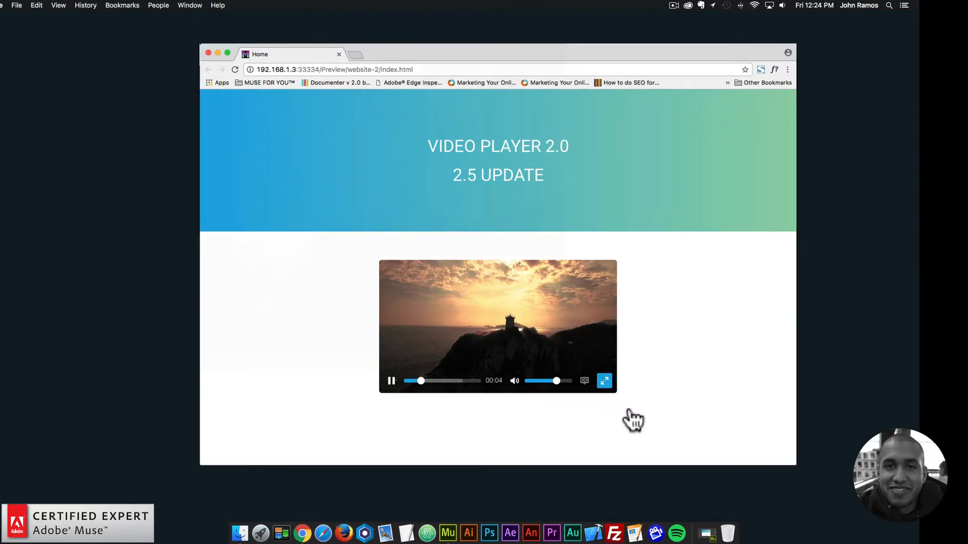
pyautogui.click(604, 381)
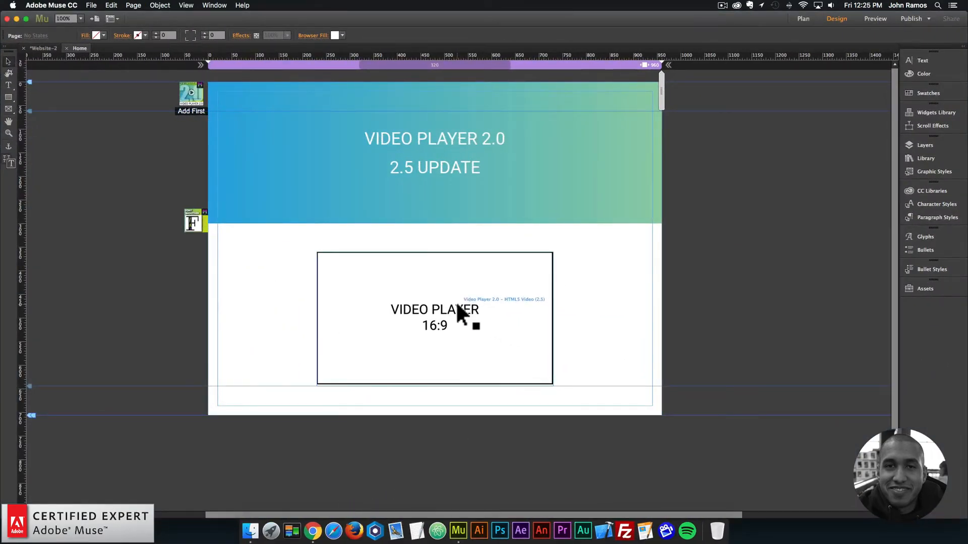
pyautogui.click(434, 318)
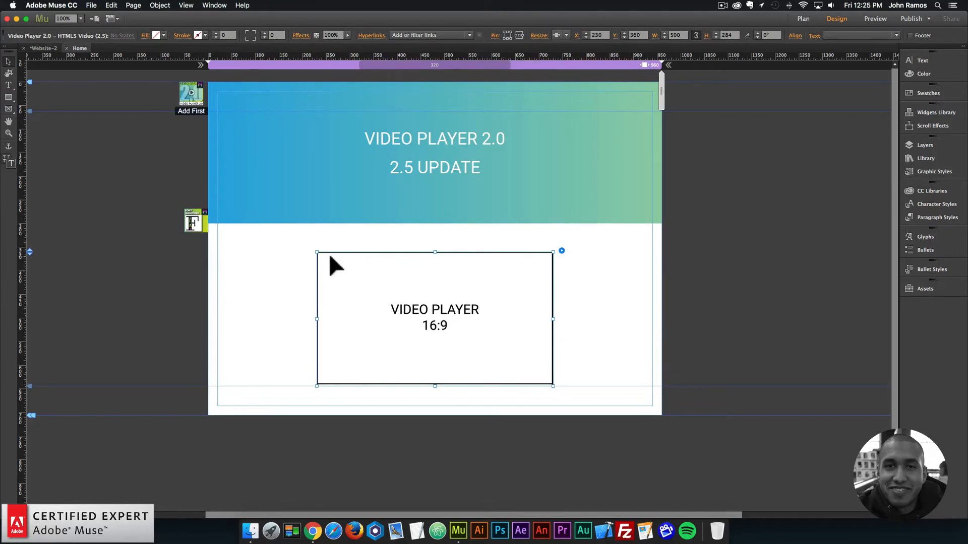
pyautogui.moveTo(407, 296)
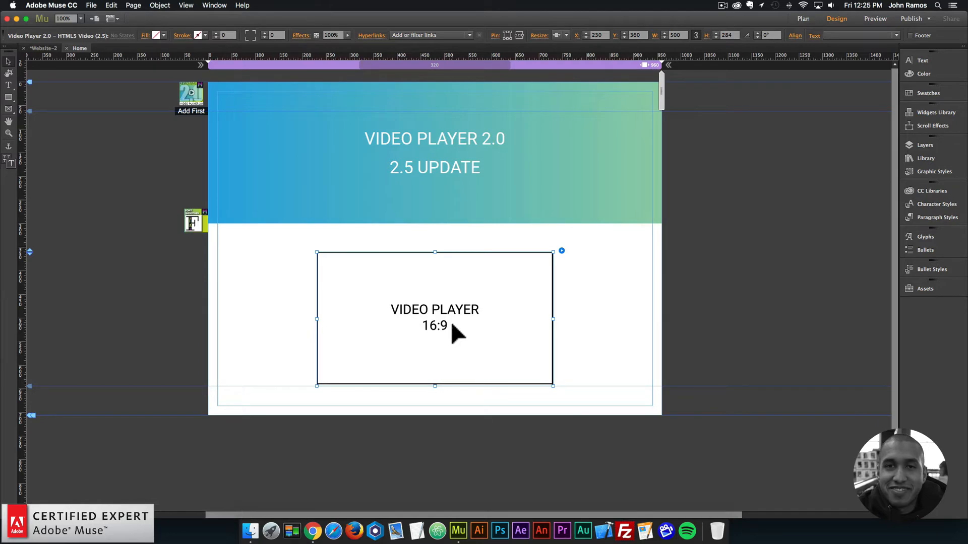
pyautogui.moveTo(460, 324)
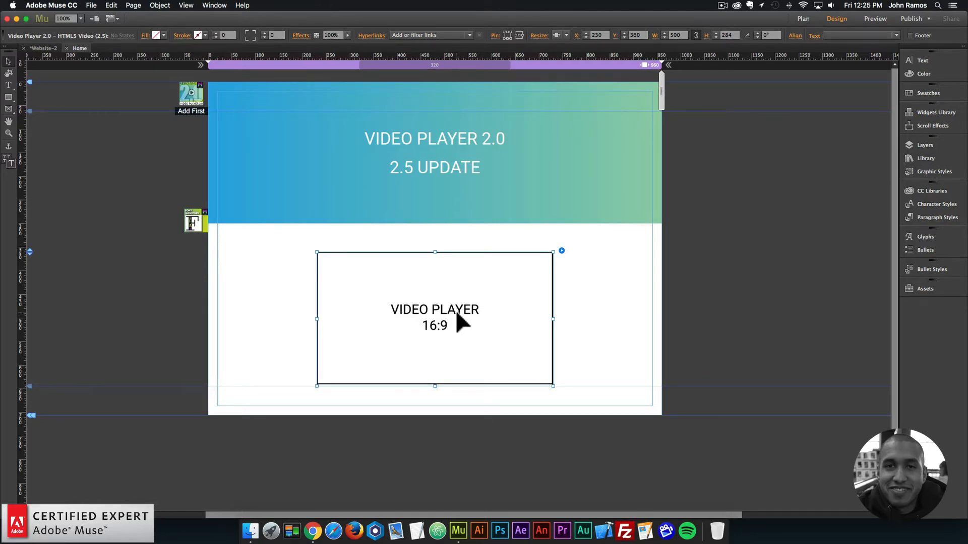
# Step: Move the video placeholder left and stretch it to about 849 by 481
pyautogui.moveTo(457, 319); pyautogui.dragTo(344, 310)
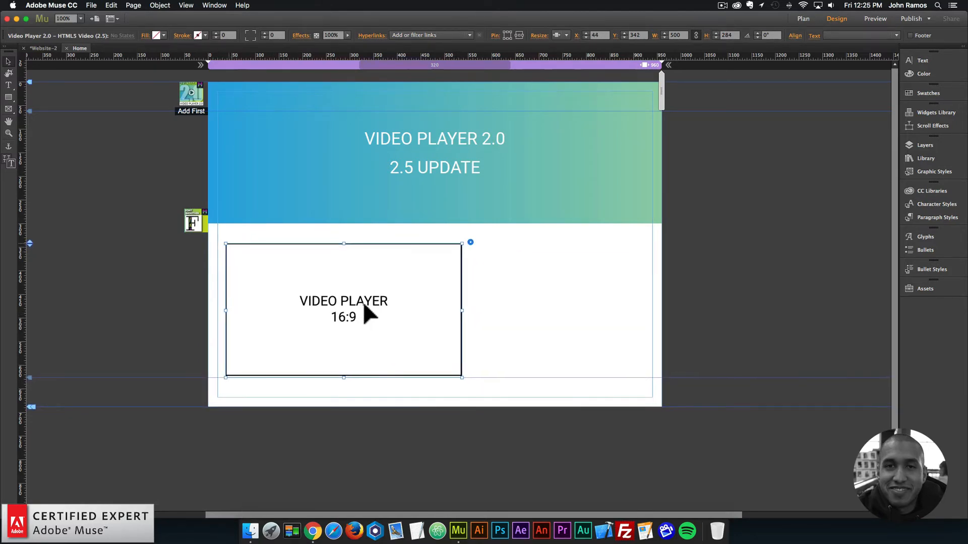
pyautogui.moveTo(462, 310); pyautogui.dragTo(619, 310)
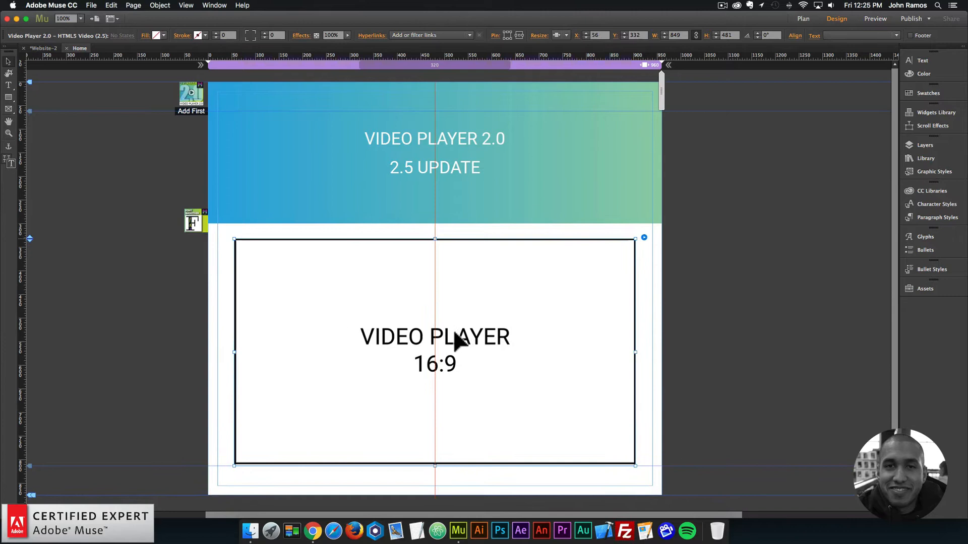
pyautogui.moveTo(630, 401)
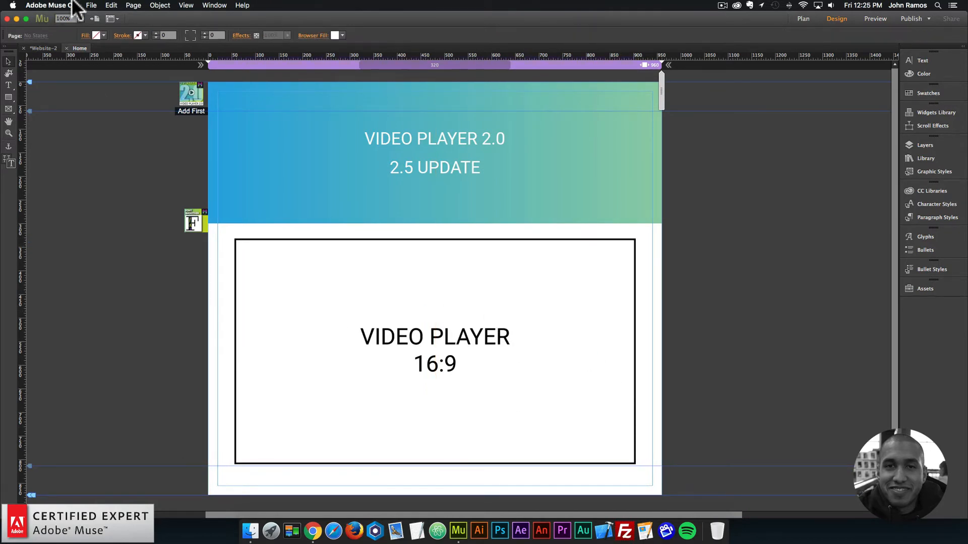
pyautogui.click(875, 19)
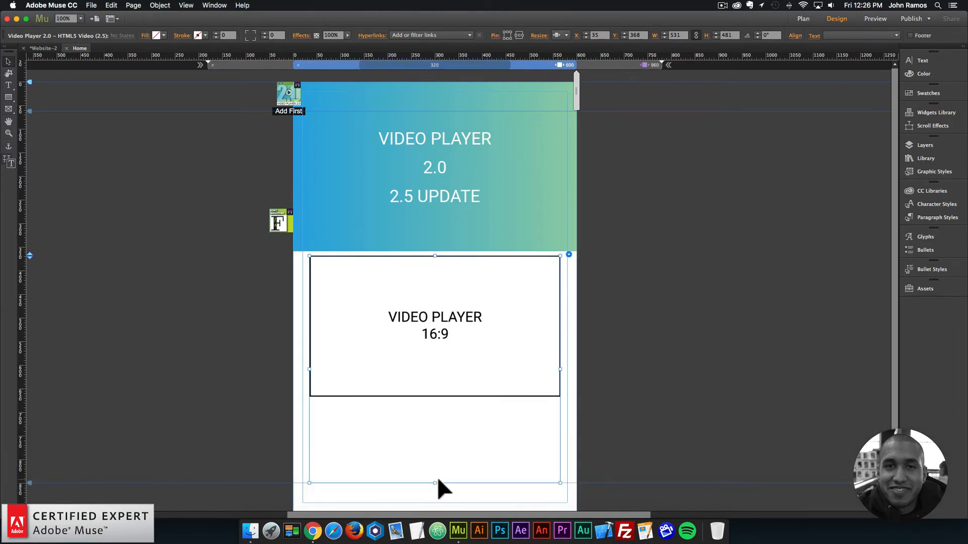
# Step: Drag the placeholder's bottom edge up to a height of 302 at the 600 breakpoint
pyautogui.moveTo(435, 482); pyautogui.dragTo(436, 384)
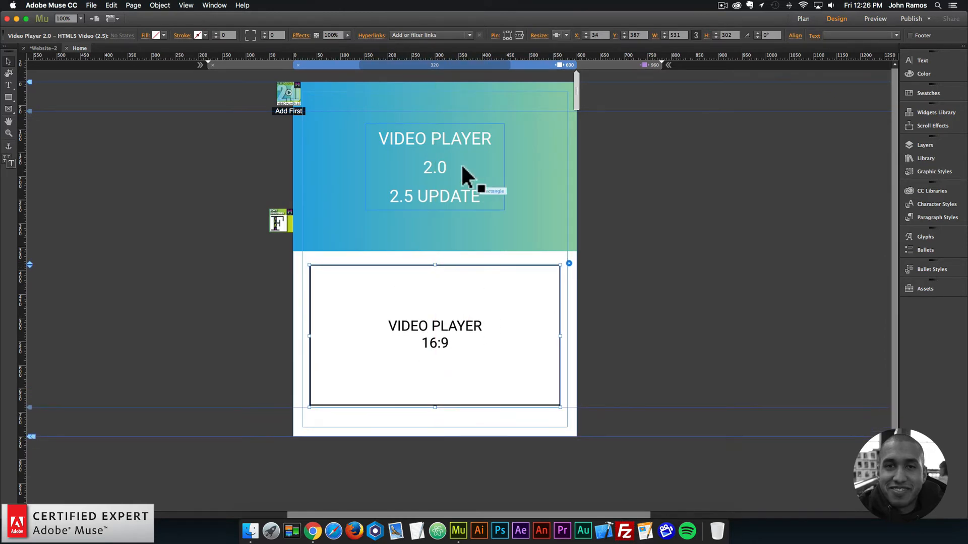
pyautogui.click(435, 157)
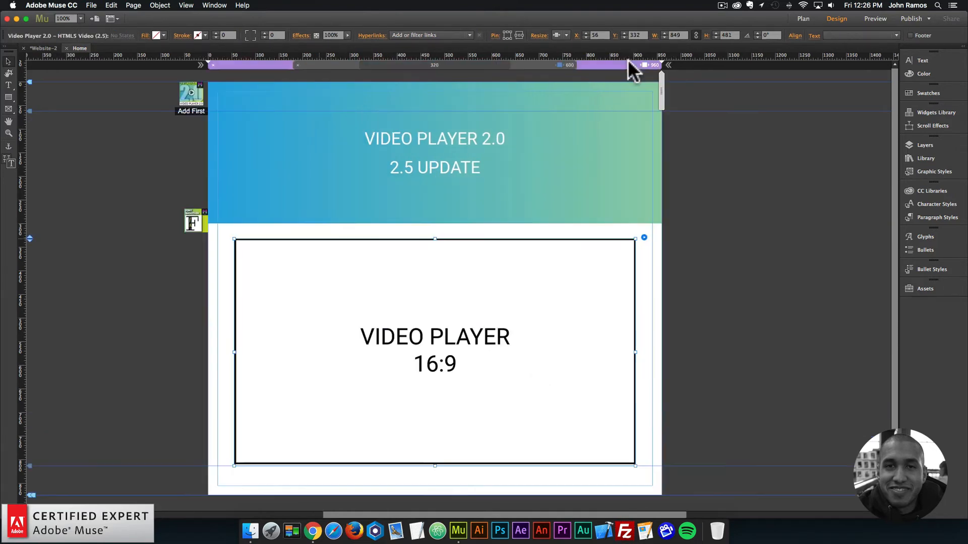
pyautogui.moveTo(555, 71)
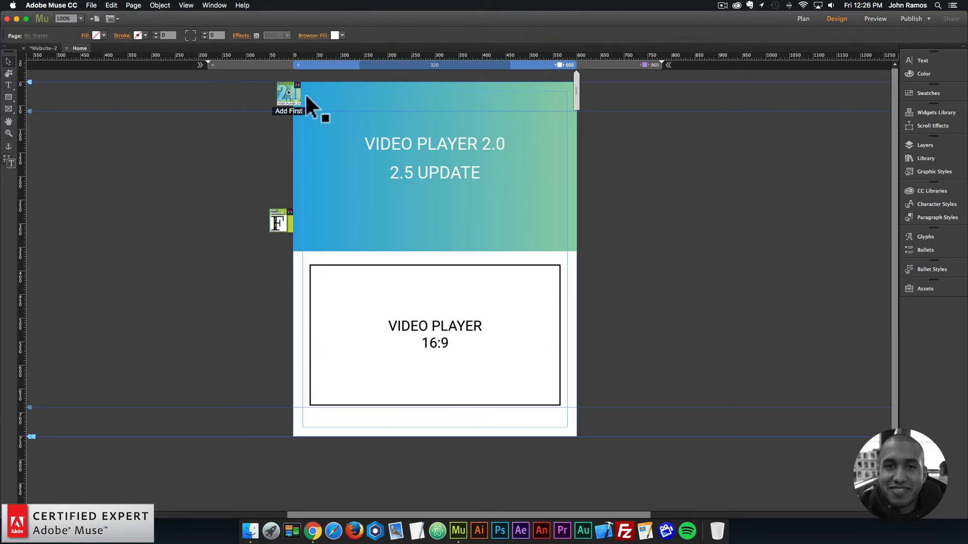
pyautogui.moveTo(192, 105)
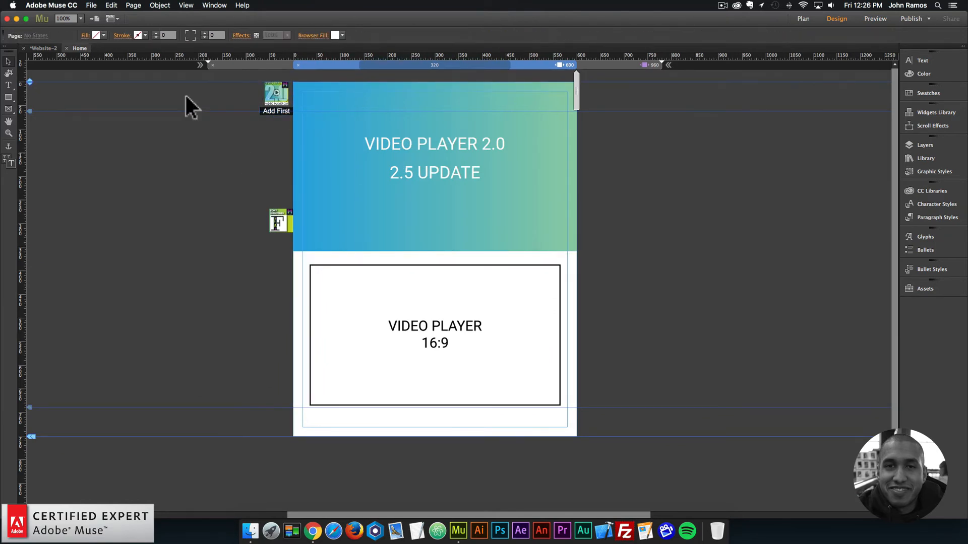
pyautogui.click(874, 19)
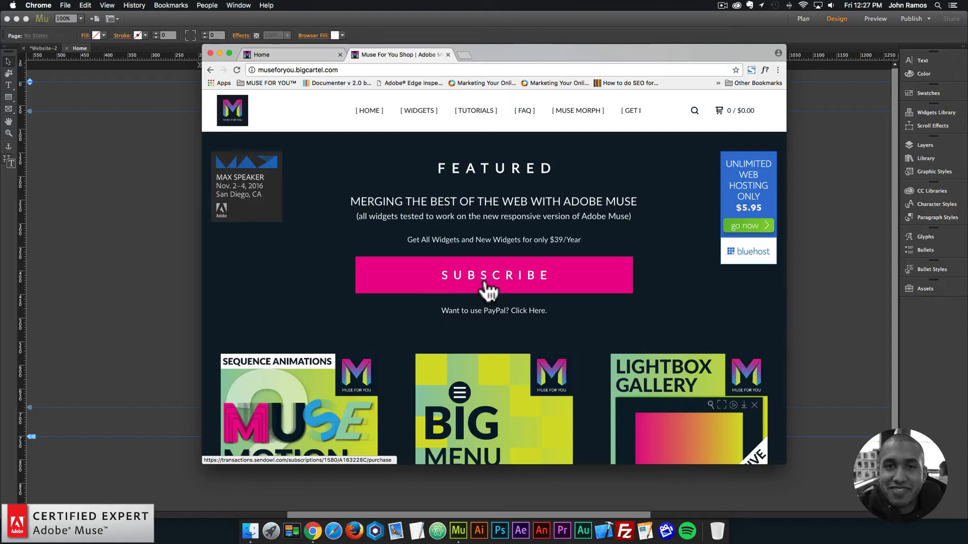
pyautogui.moveTo(495, 324)
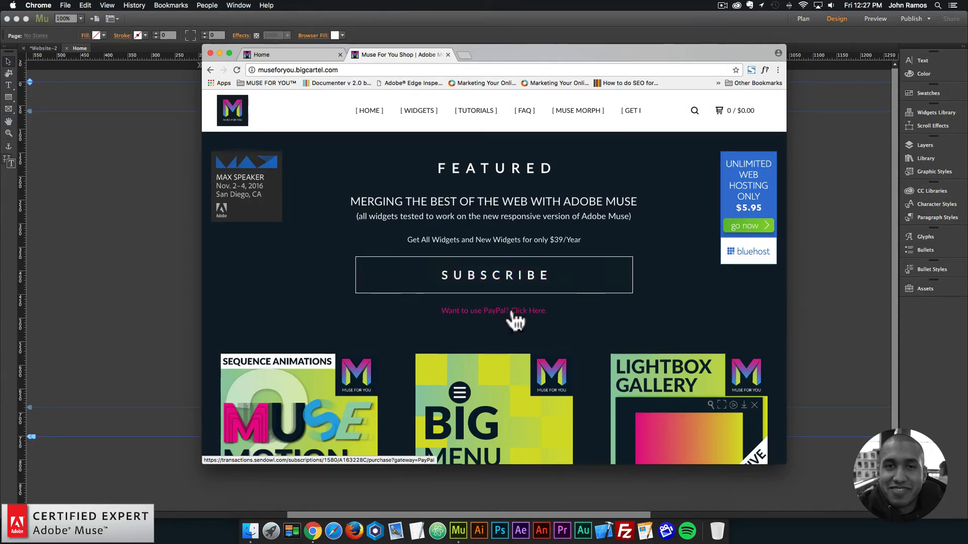
# Step: Scroll the Muse For You shop down to the widget product listings
pyautogui.scroll(-3)
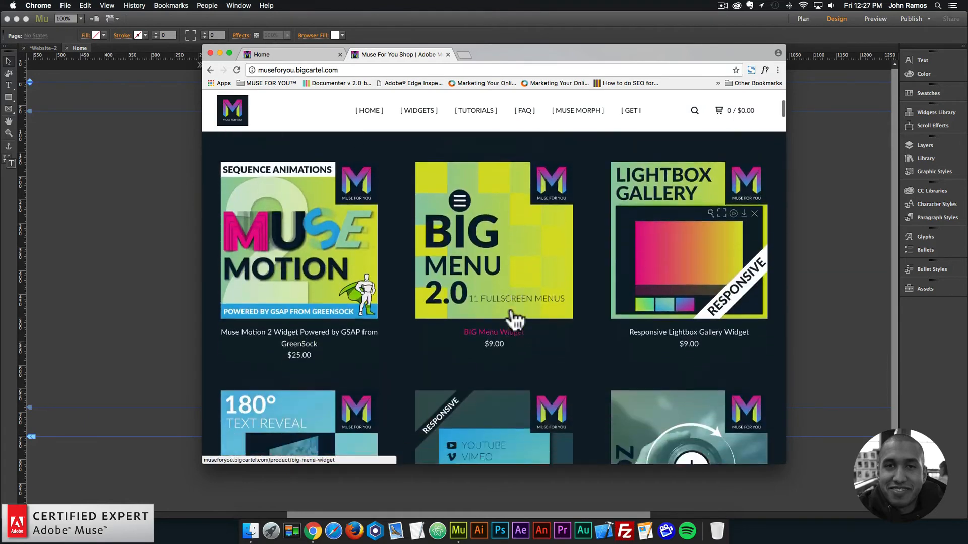
# Step: Scroll the Video Player 2.0 Widget page through its features, option panels and preview videos
pyautogui.scroll(-3)
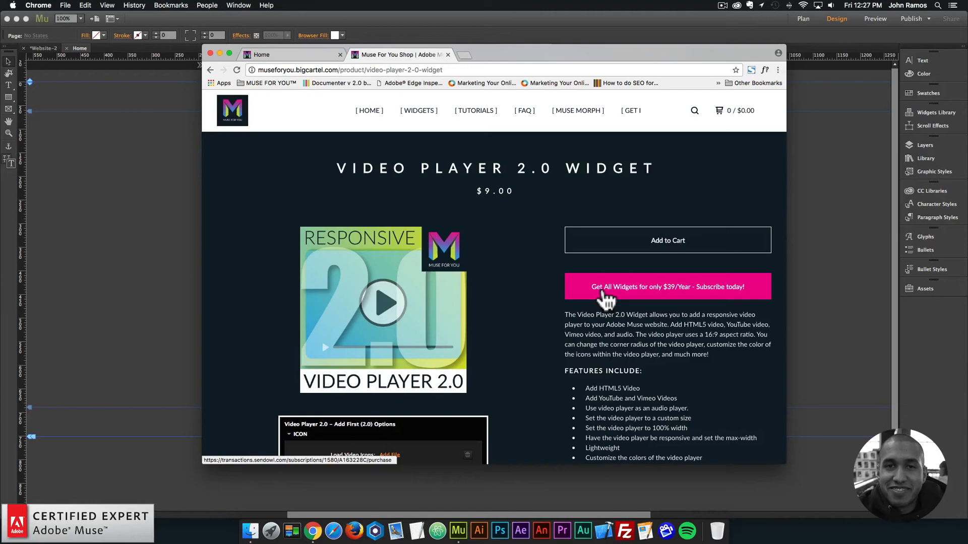
pyautogui.scroll(-3)
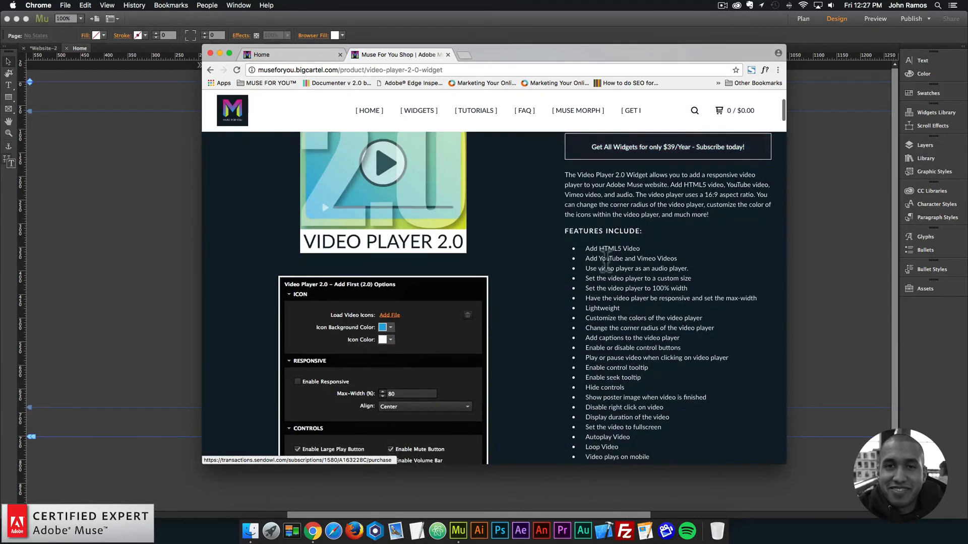
pyautogui.scroll(-3)
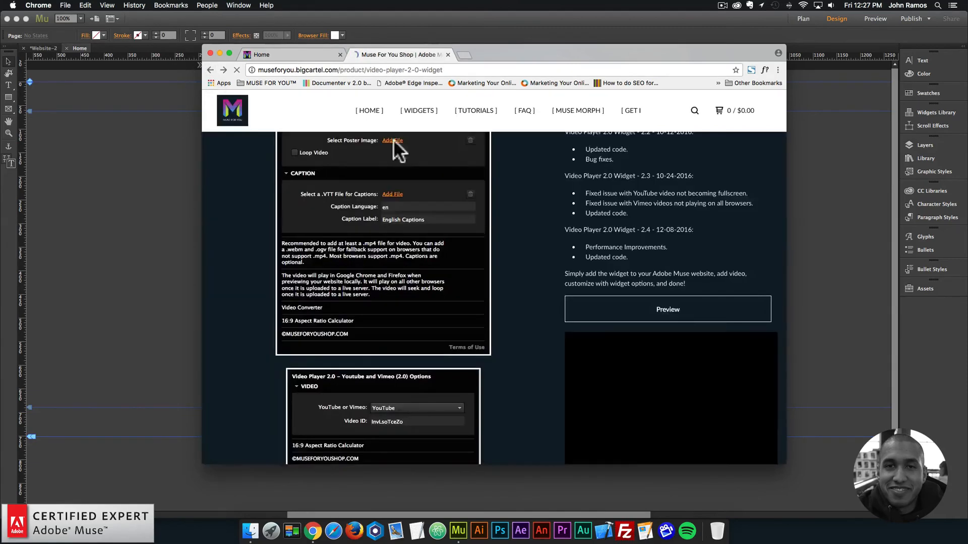
pyautogui.scroll(-3)
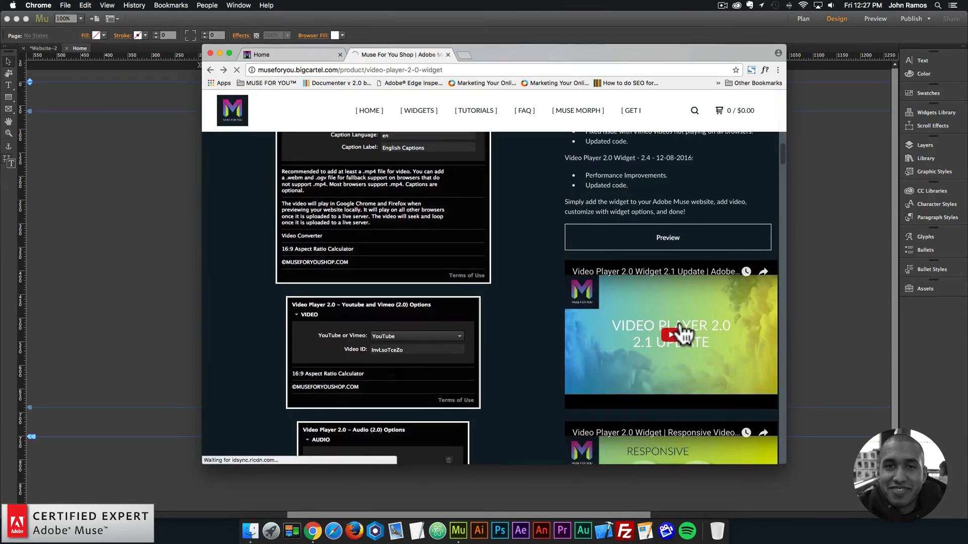